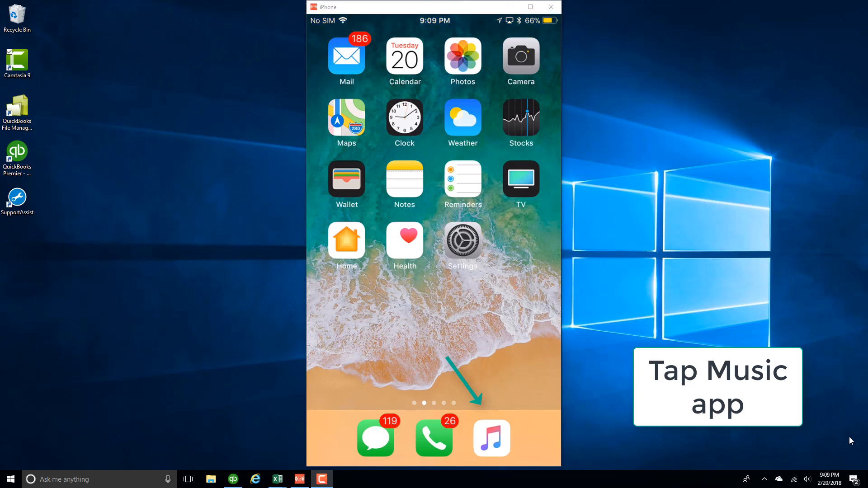
# Launch the Music app and show the Library's Playlists list
pyautogui.click(490, 439)
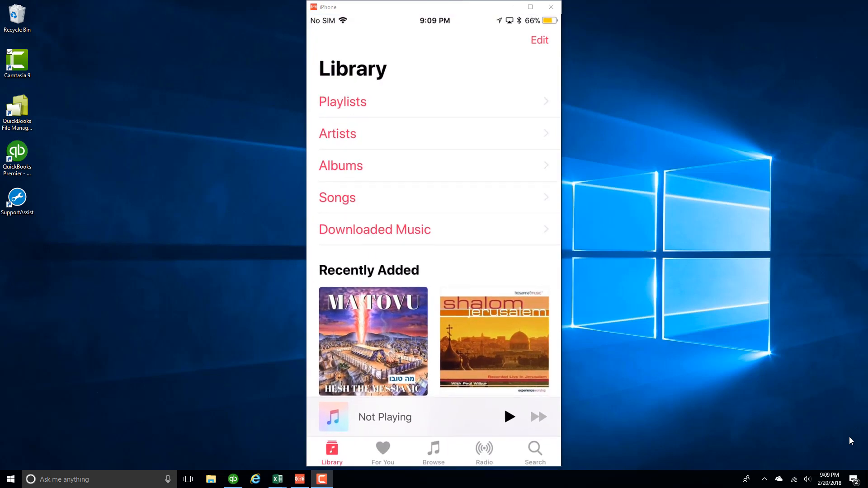
pyautogui.click(342, 102)
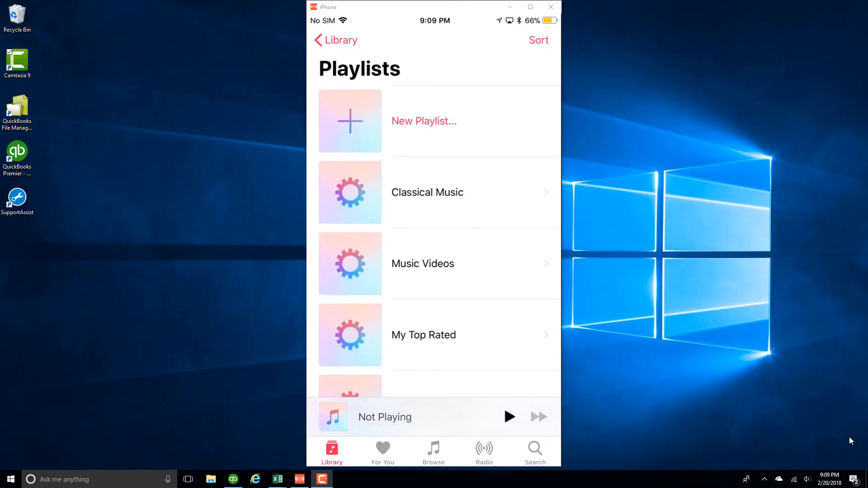
# Scroll down the Playlists list and open the Spiritual playlist containing Ma Tovu
pyautogui.scroll(-3)
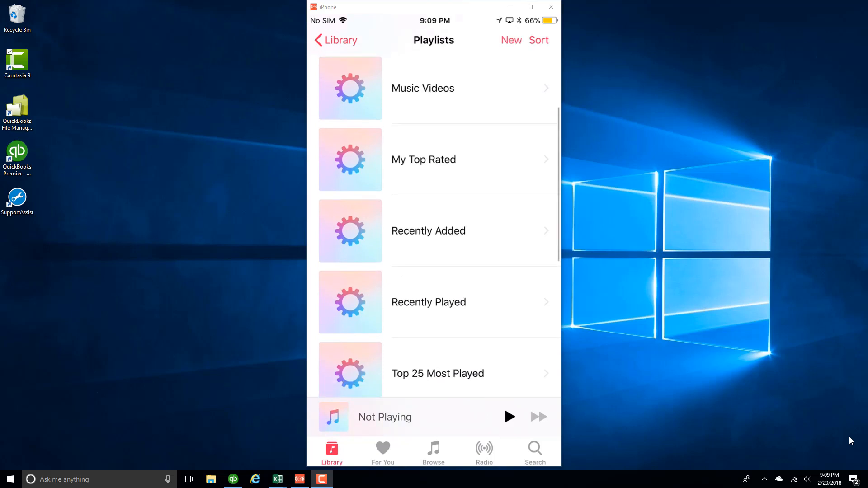
pyautogui.scroll(-3)
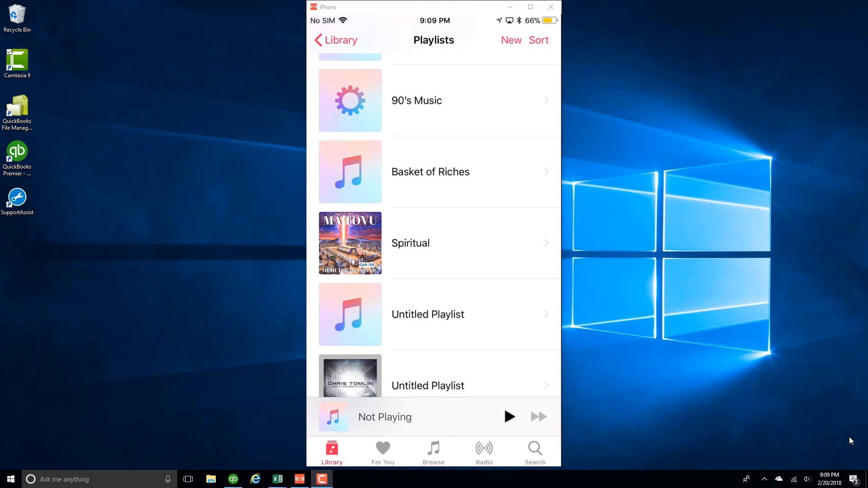
pyautogui.moveTo(829, 446)
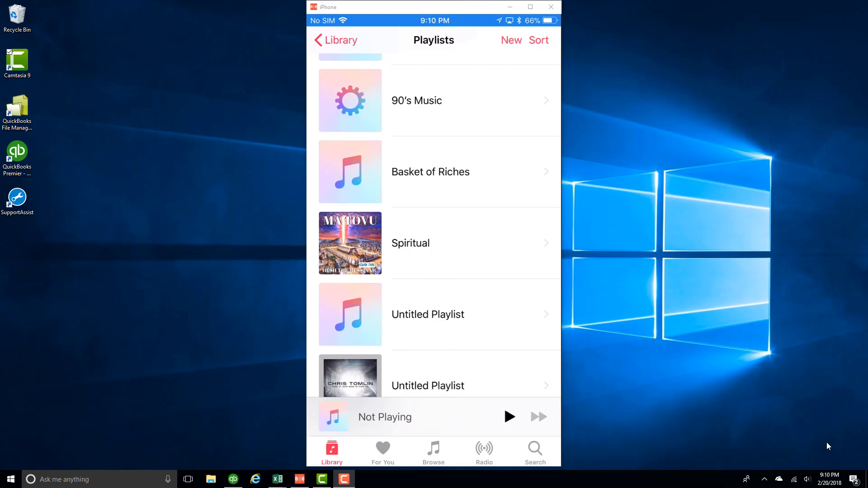
pyautogui.click(410, 243)
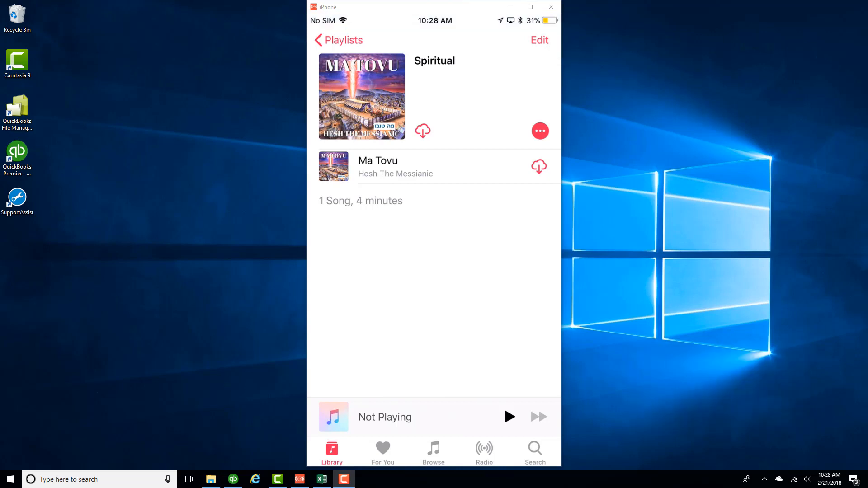
# Put the Spiritual playlist into edit mode and choose Add Music
pyautogui.click(538, 40)
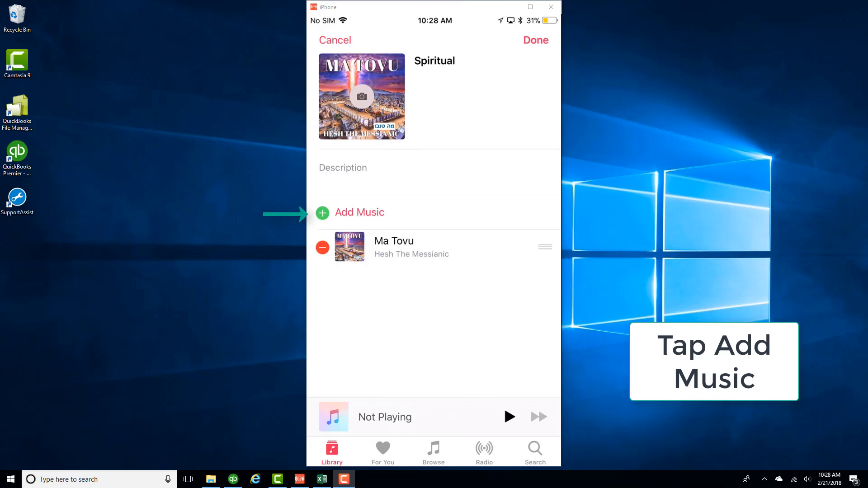
pyautogui.click(360, 213)
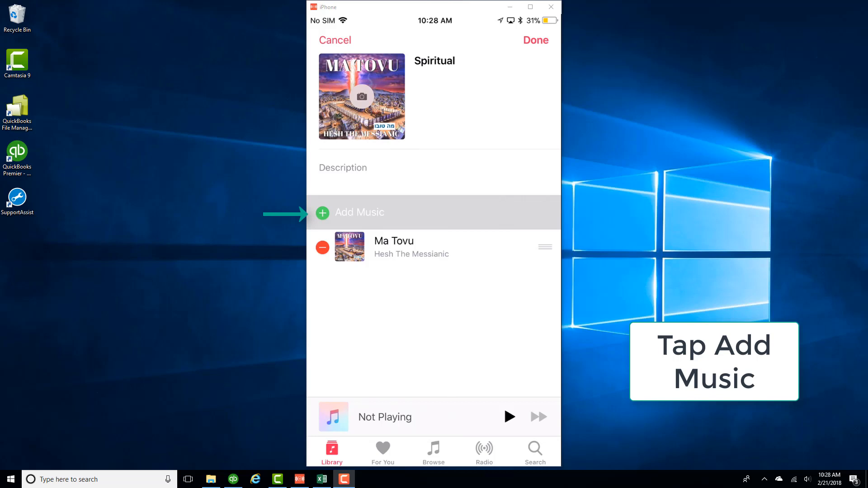
# Add Mayim Chaim (Living Water) by Zemer Levav from the Songs library
pyautogui.click(358, 212)
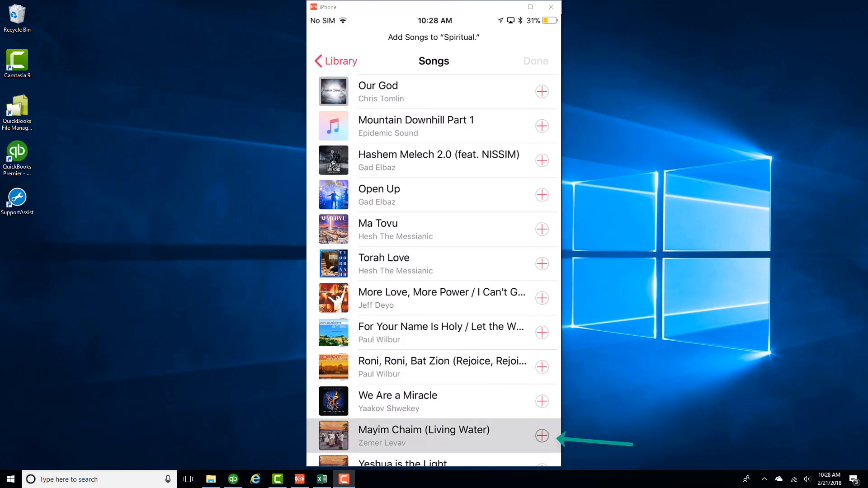
pyautogui.click(542, 436)
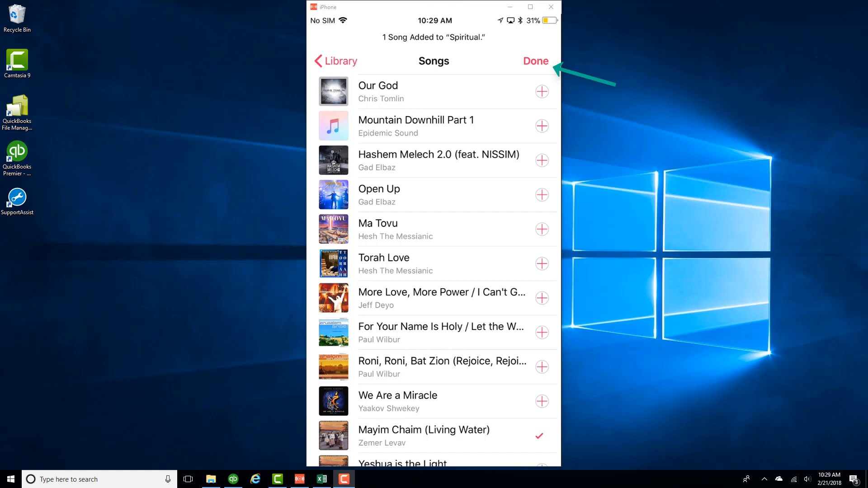
# Close the song picker with Done, returning to the Spiritual playlist editor
pyautogui.click(534, 61)
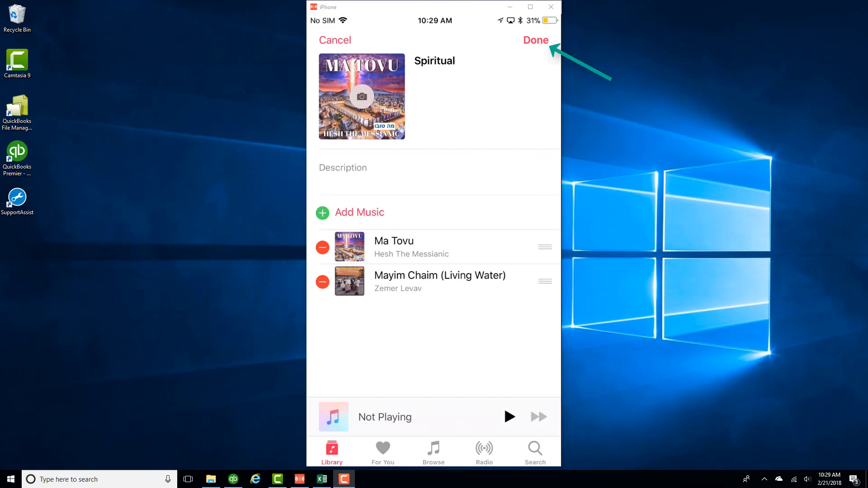